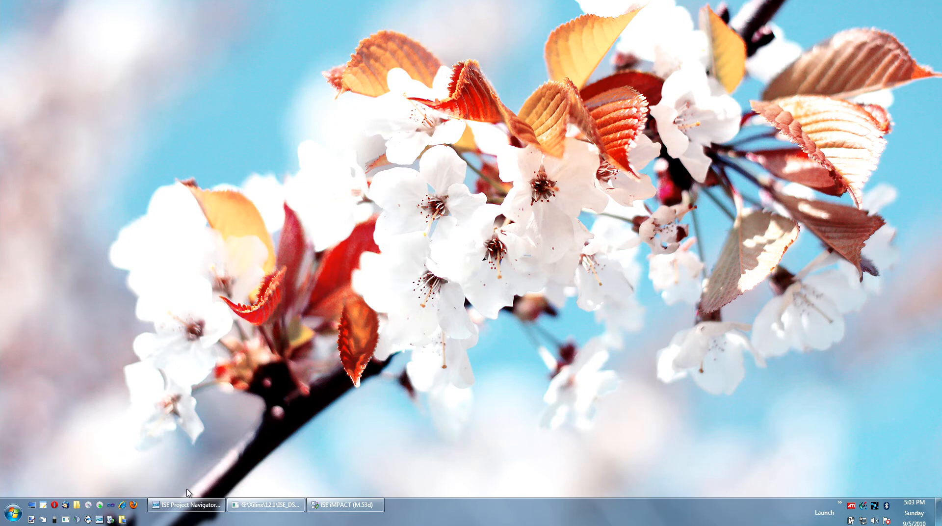
- Restore the ISE Project Navigator window showing Core.v from the taskbar
{"action": "left_click", "coordinate": [186, 503]}
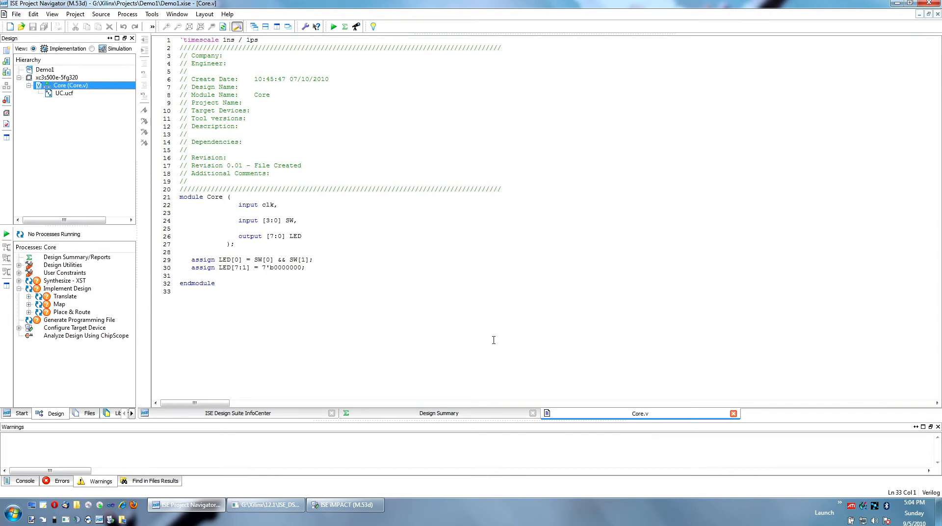
{"action": "mouse_move", "coordinate": [368, 278]}
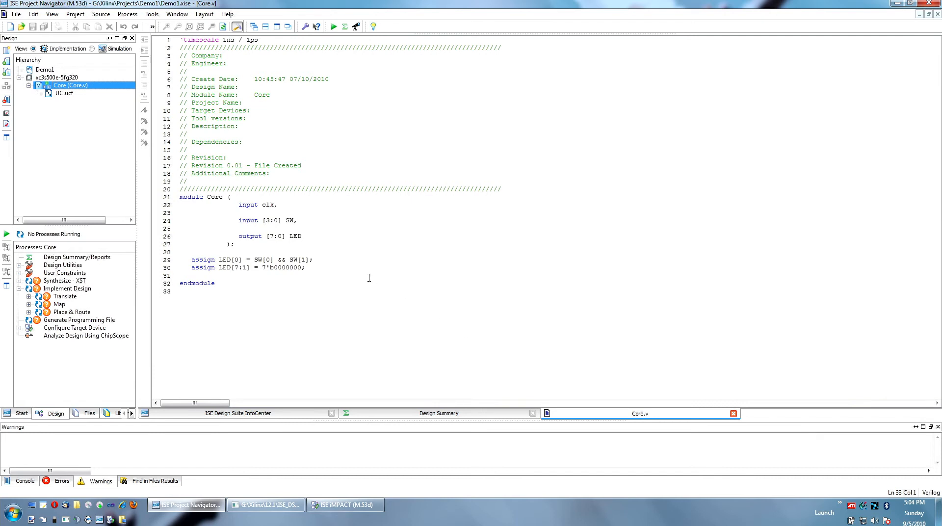
- Delete the two LED assign statements and place the cursor on blank line 29
{"action": "left_click", "coordinate": [305, 268]}
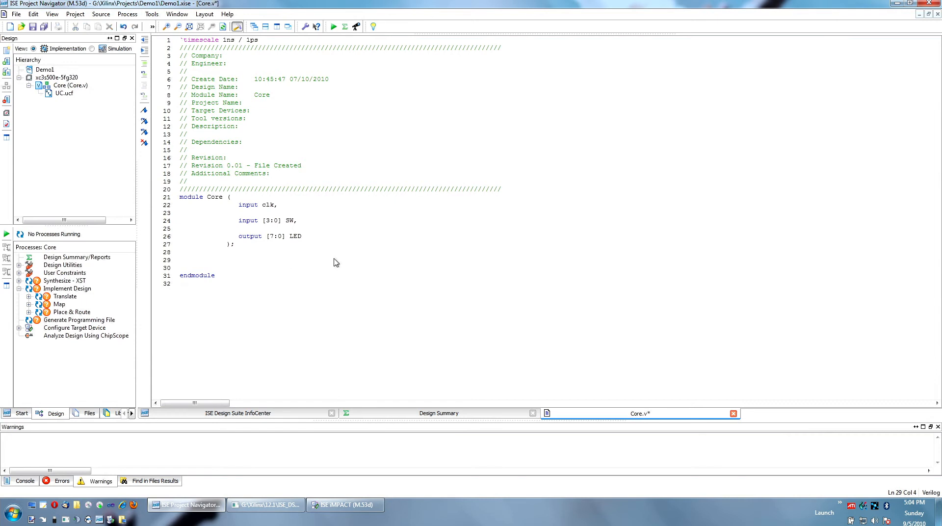
{"action": "left_click", "coordinate": [192, 259]}
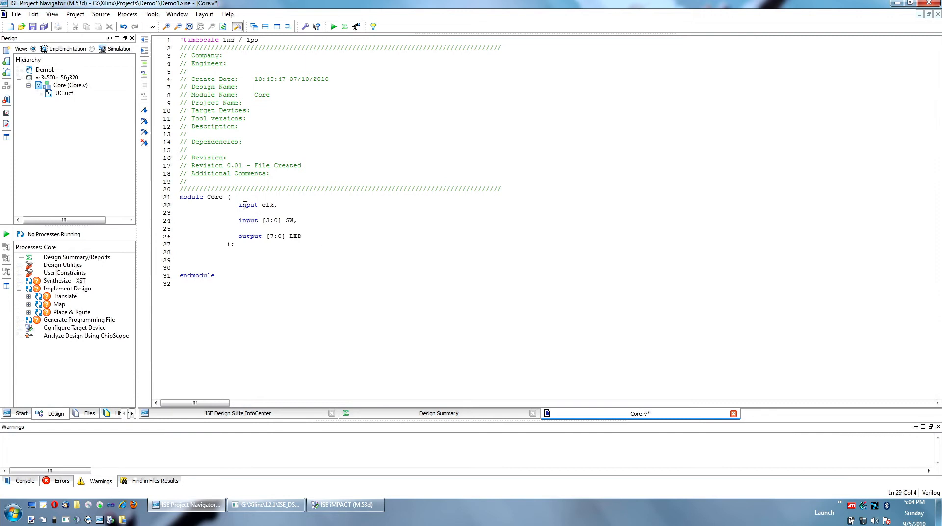
{"action": "mouse_move", "coordinate": [369, 254]}
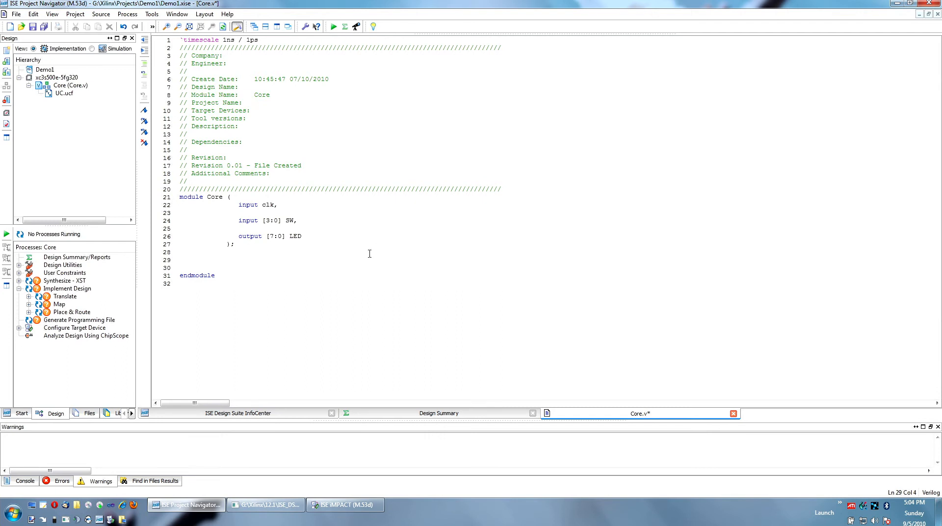
{"action": "mouse_move", "coordinate": [376, 246]}
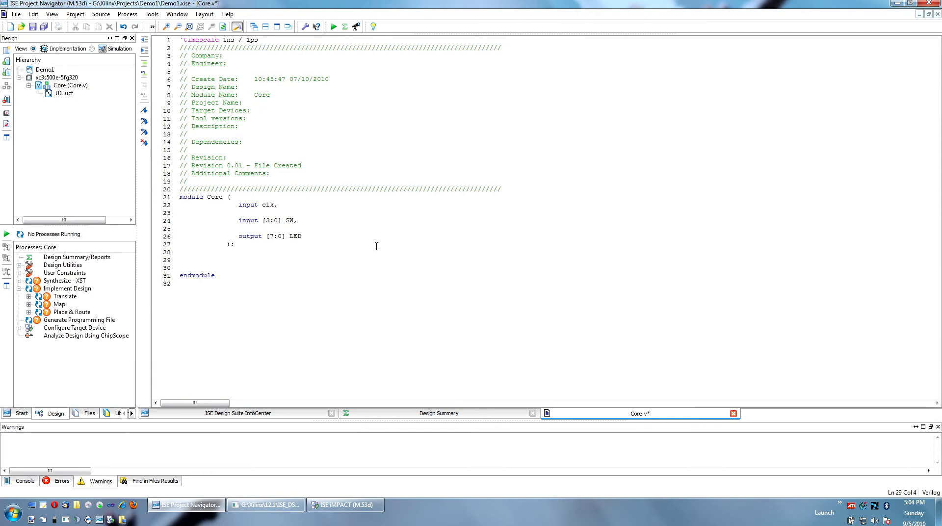
- Write the declaration reg [7:0] obuf_LED; in the Core module body
{"action": "type", "text": "reg"}
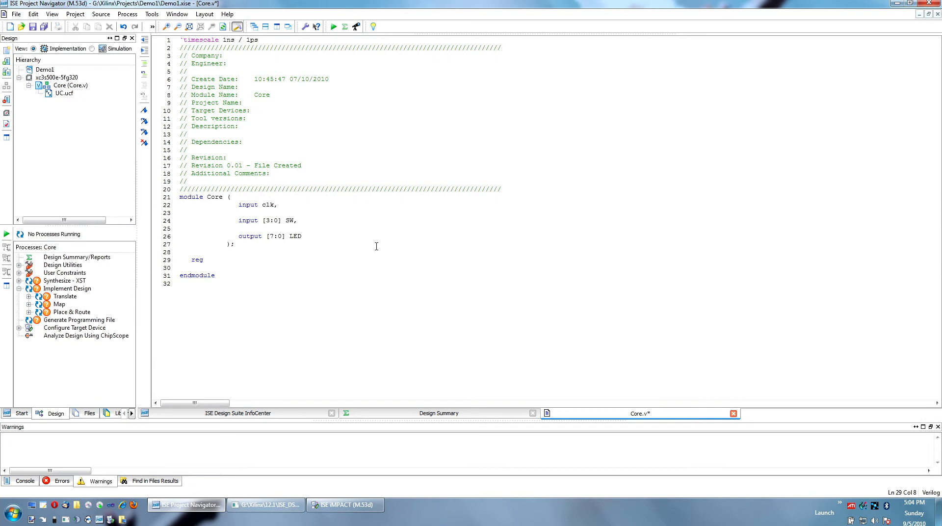
{"action": "type", "text": "ob"}
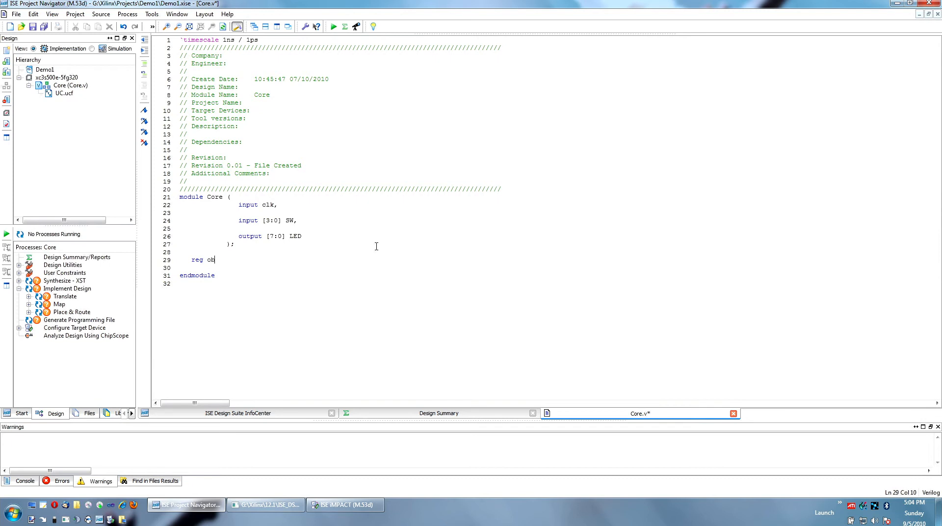
{"action": "type", "text": "uf"}
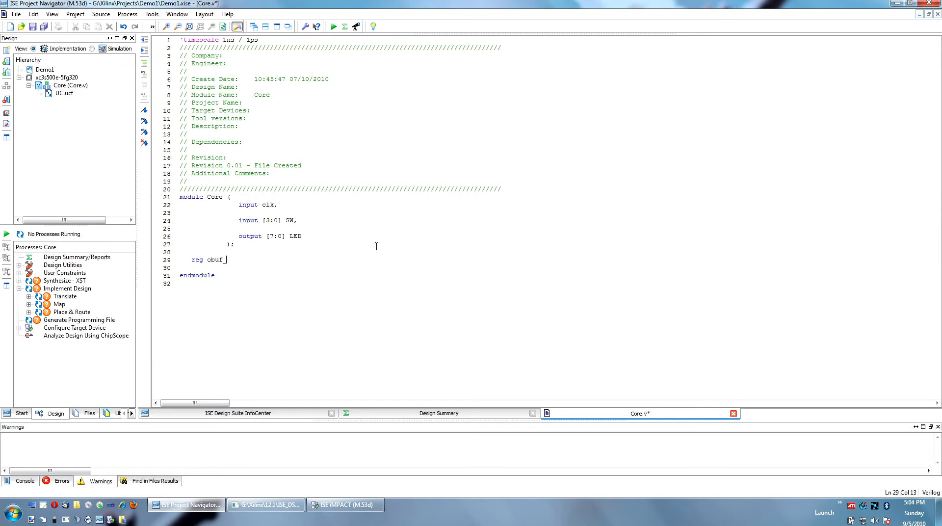
{"action": "type", "text": "_LED"}
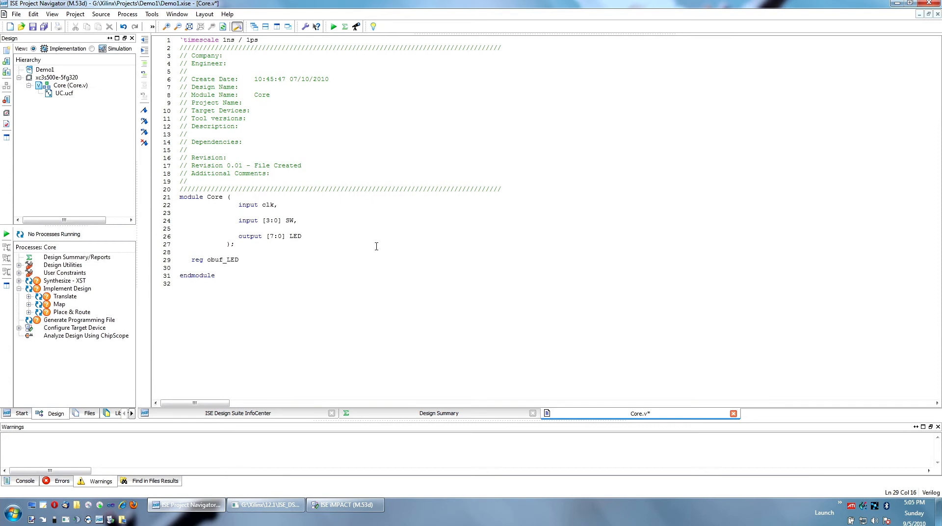
{"action": "left_click", "coordinate": [209, 259]}
{"action": "type", "text": "["}
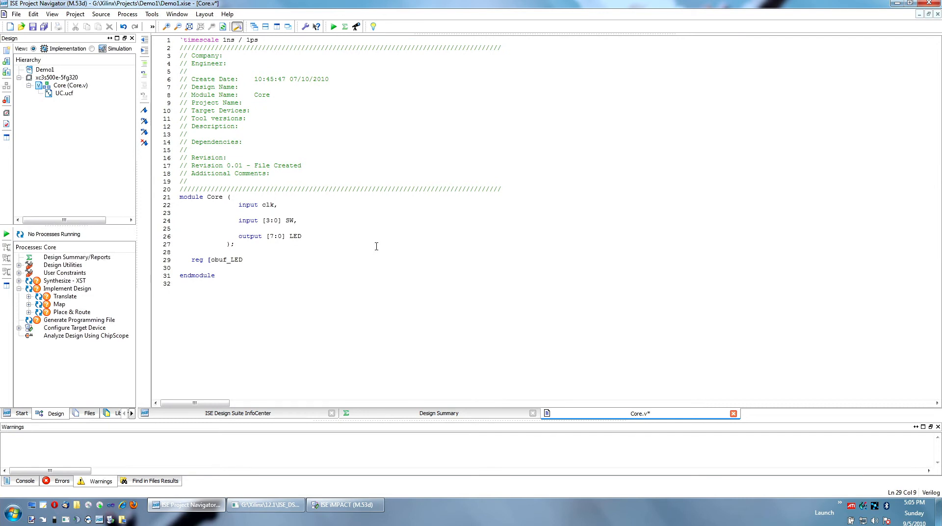
{"action": "type", "text": "7:0]"}
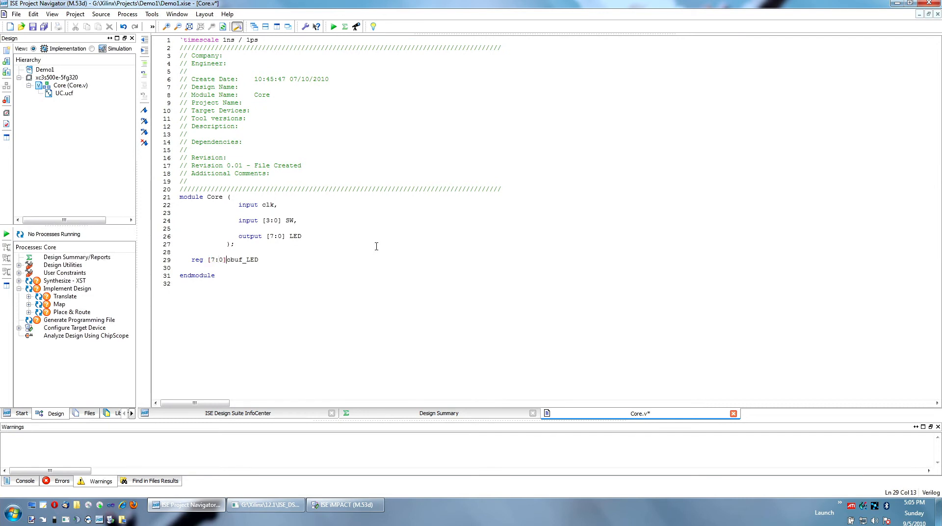
{"action": "type", "text": "obuf_LED"}
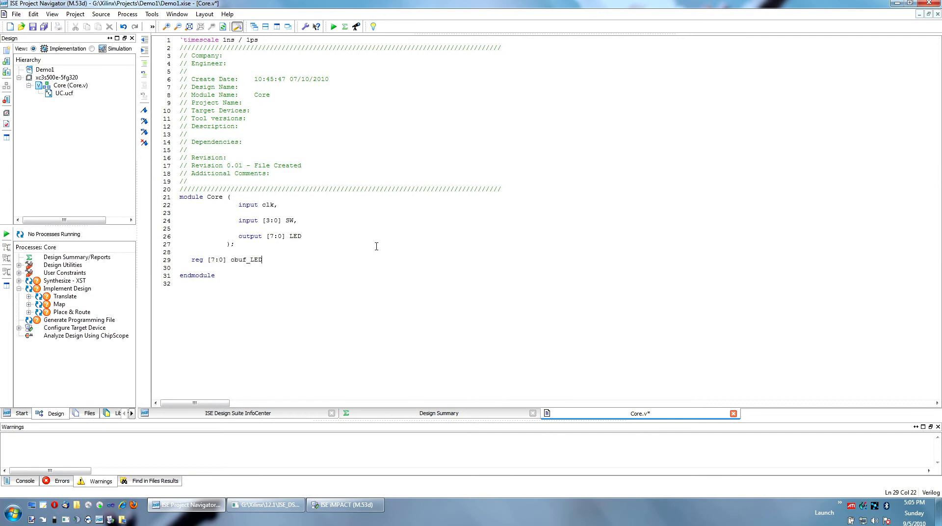
{"action": "type", "text": ";"}
{"action": "left_click", "coordinate": [348, 267]}
{"action": "type", "text": "reg"}
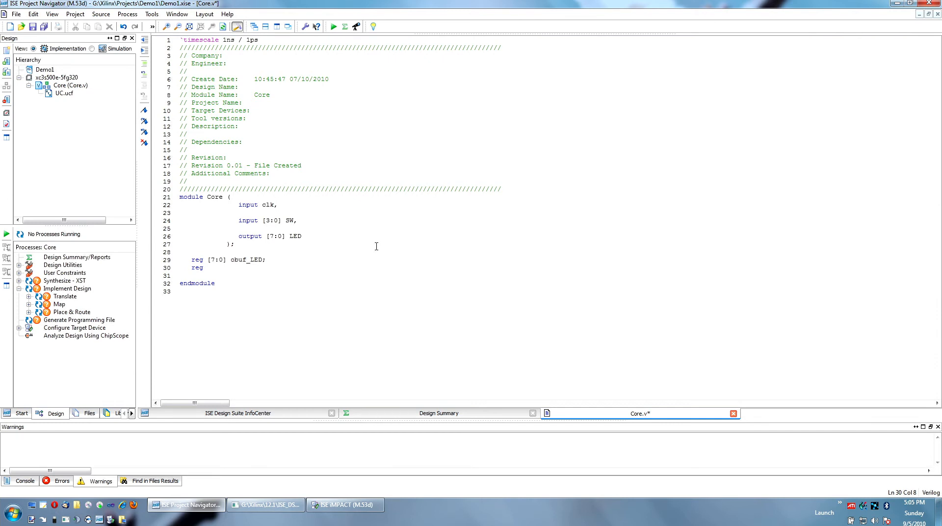
- Write the declaration reg [23:0] delay; below obuf_LED with blank lines before endmodule
{"action": "type", "text": "["}
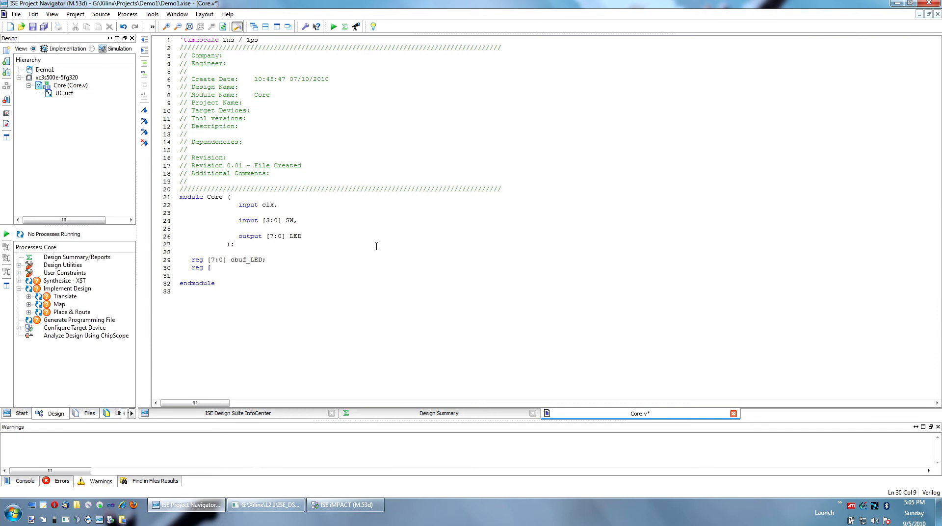
{"action": "type", "text": "2"}
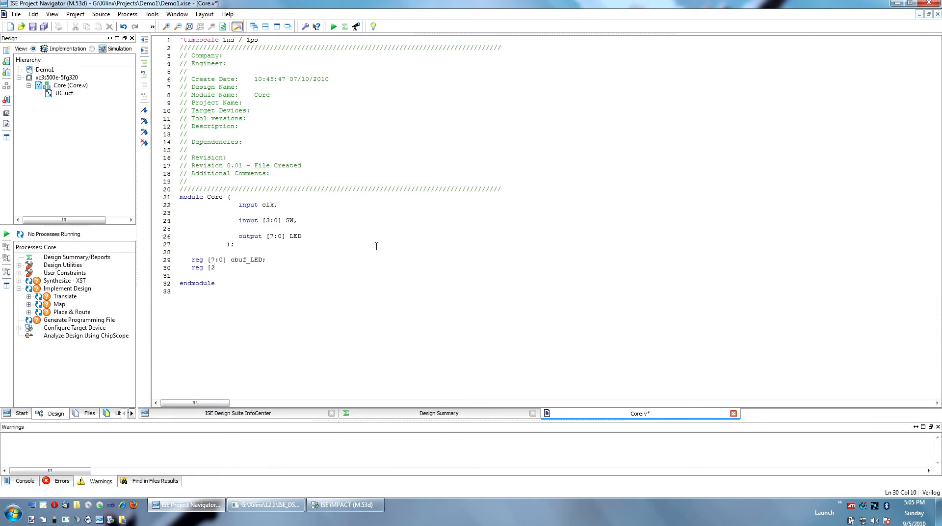
{"action": "type", "text": "3:0"}
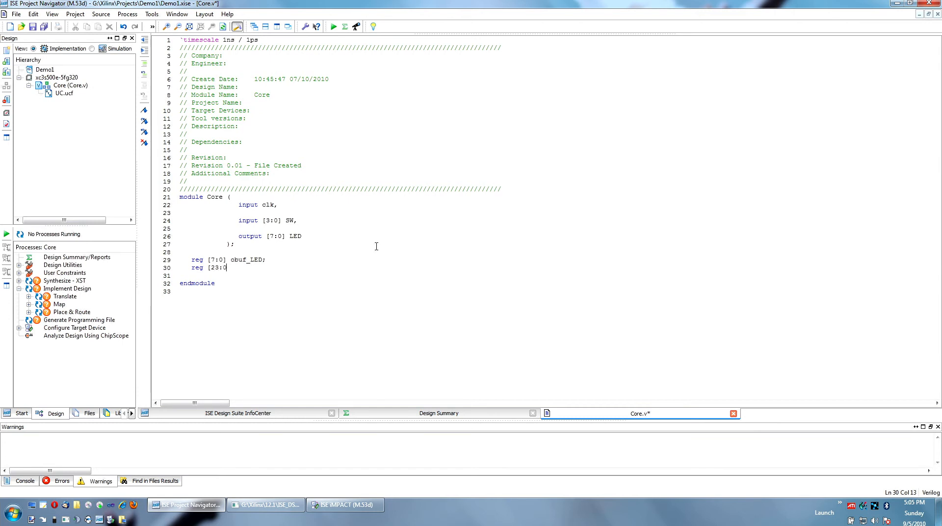
{"action": "type", "text": "]"}
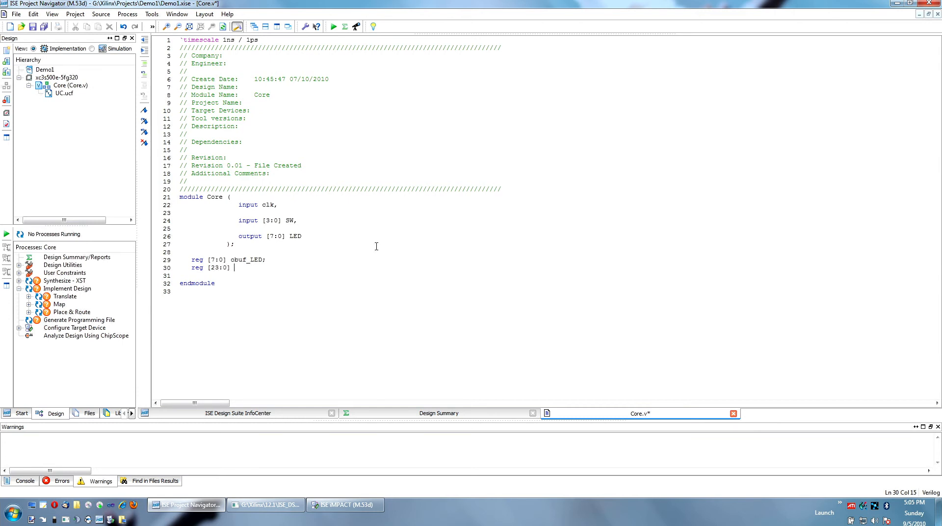
{"action": "type", "text": "delay;"}
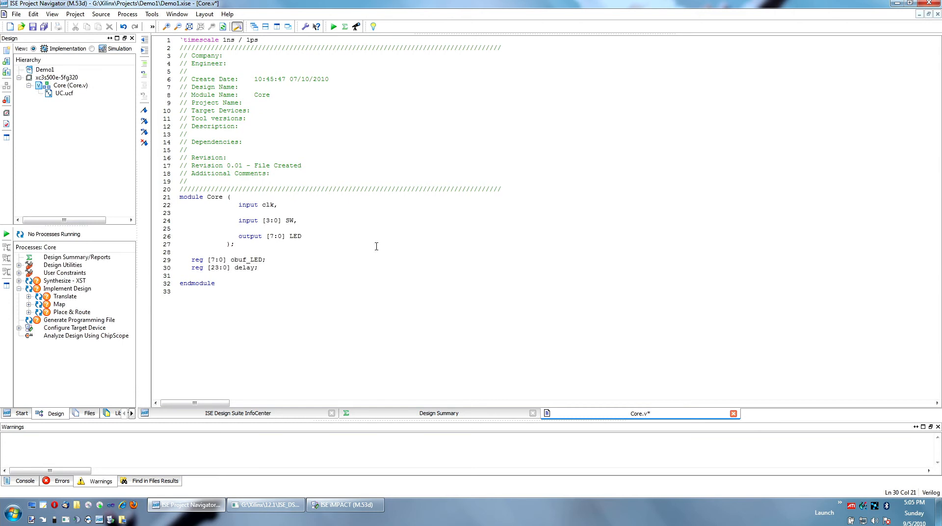
{"action": "left_click", "coordinate": [258, 267]}
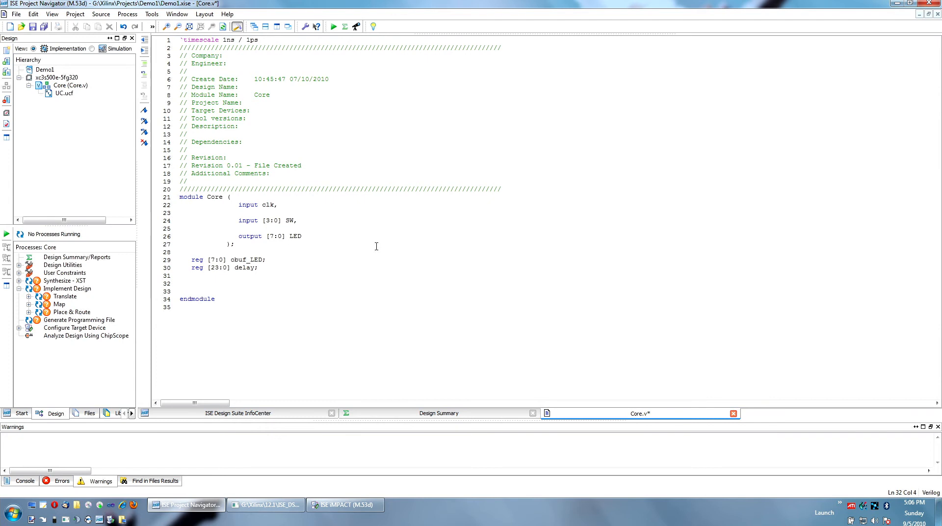
- Write an empty initial begin … end block below the register declarations, removing stray braces
{"action": "left_click", "coordinate": [191, 283]}
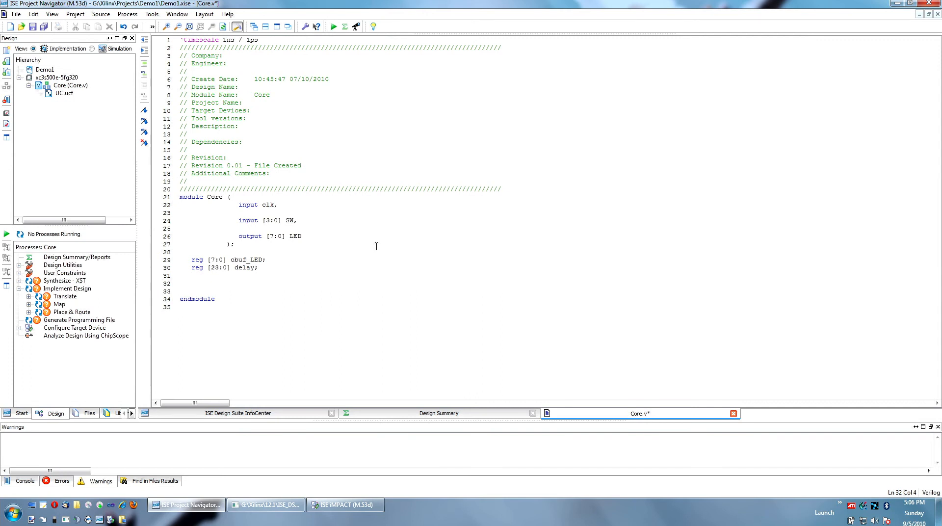
{"action": "type", "text": "in"}
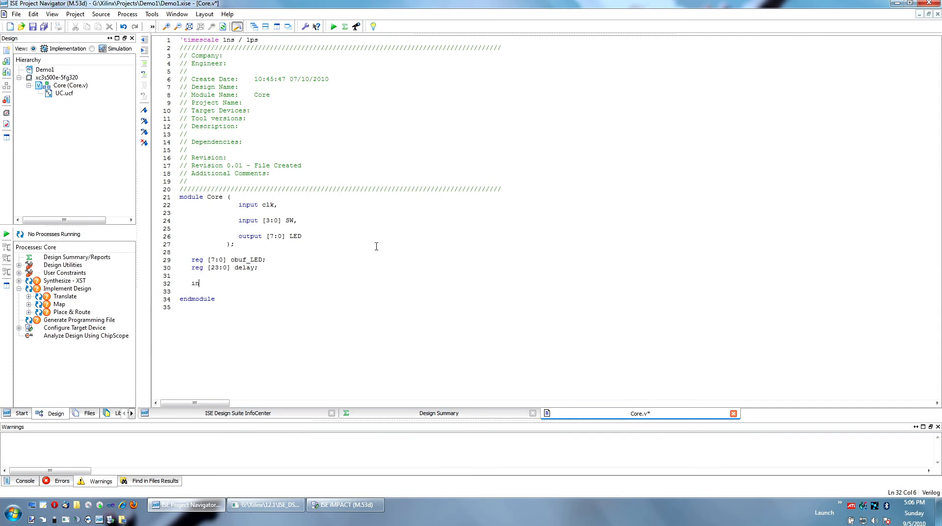
{"action": "type", "text": "nitial"}
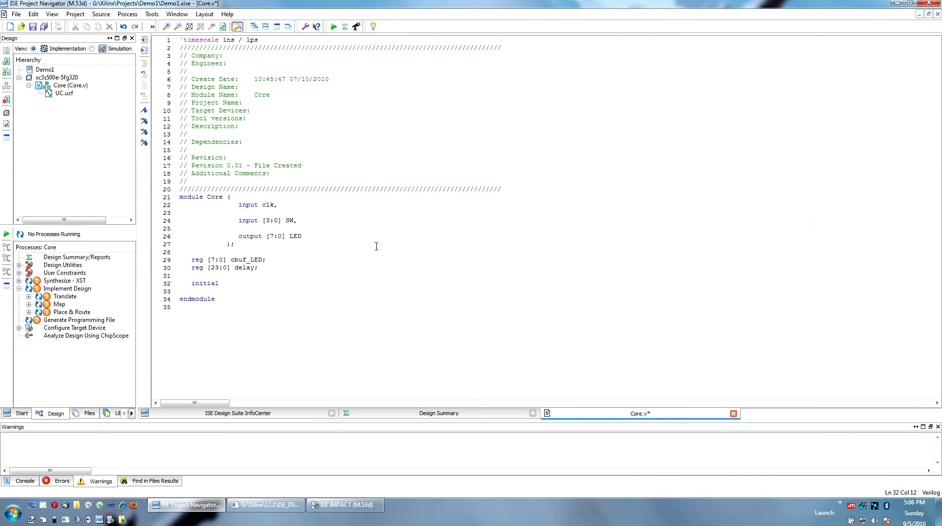
{"action": "type", "text": "begin"}
{"action": "type", "text": "end"}
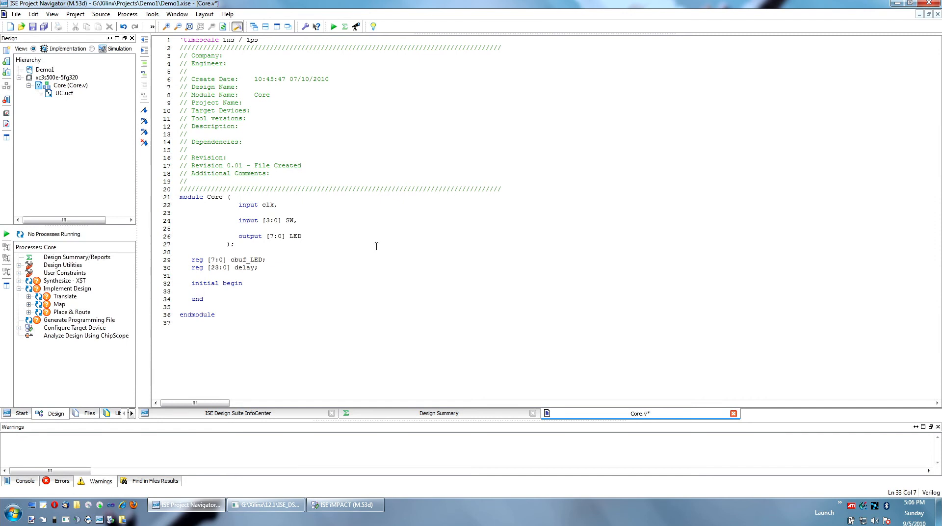
{"action": "left_click", "coordinate": [203, 291]}
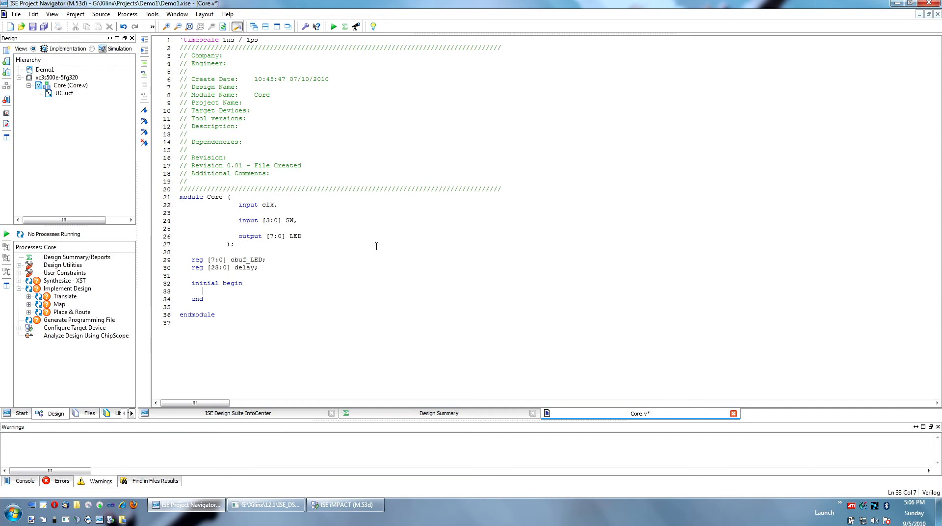
{"action": "type", "text": "{"}
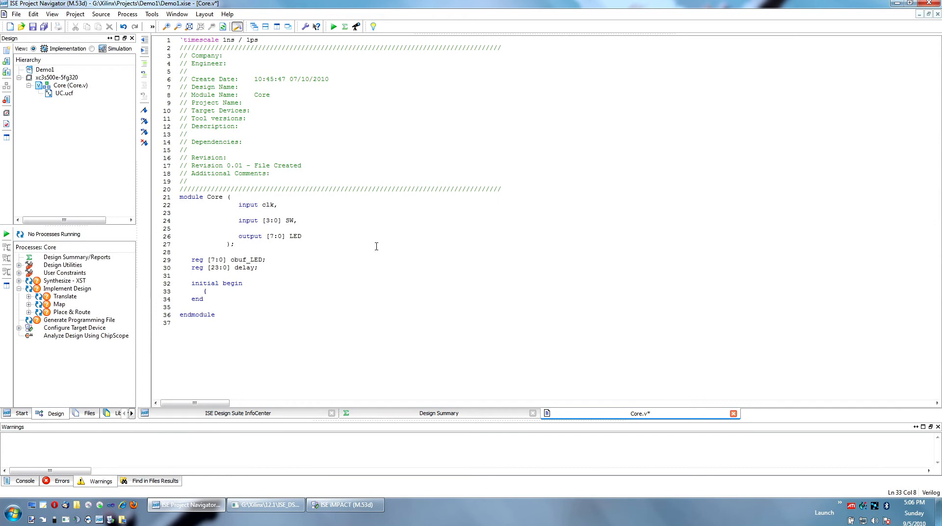
{"action": "type", "text": "}"}
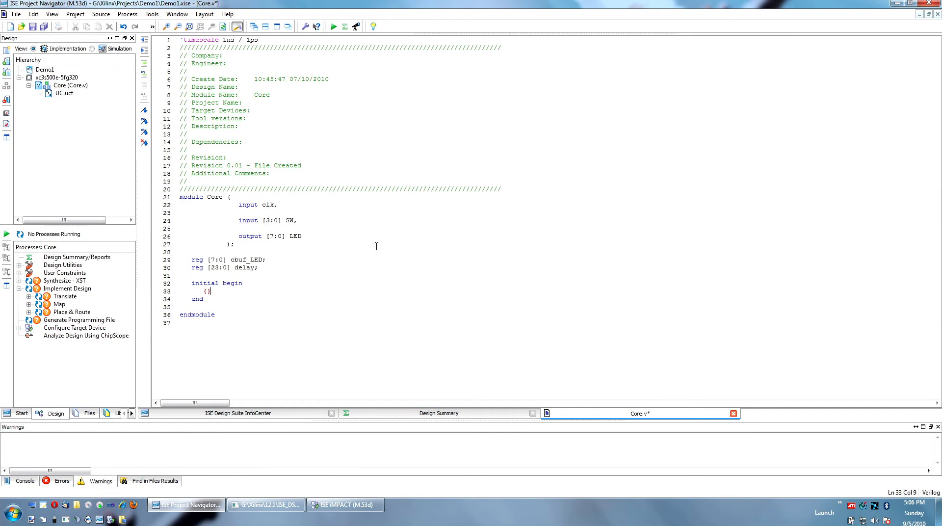
{"action": "key", "text": "Backspace"}
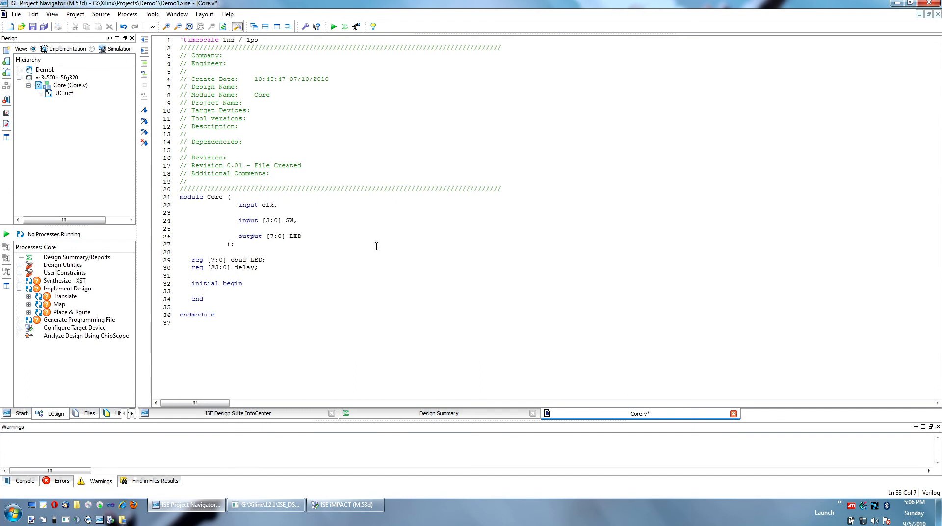
- Write obuf_LED = 8'b00000000; inside the initial block
{"action": "type", "text": "obuf"}
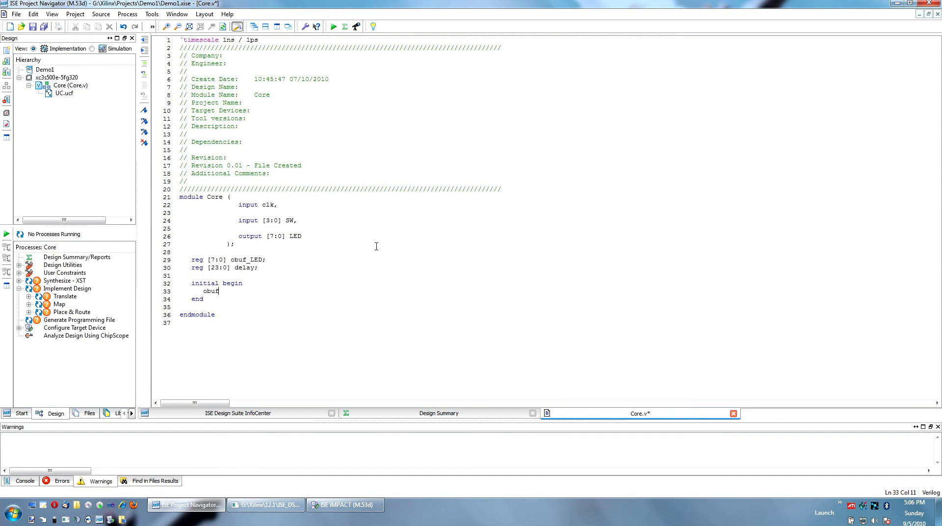
{"action": "type", "text": "_LED ="}
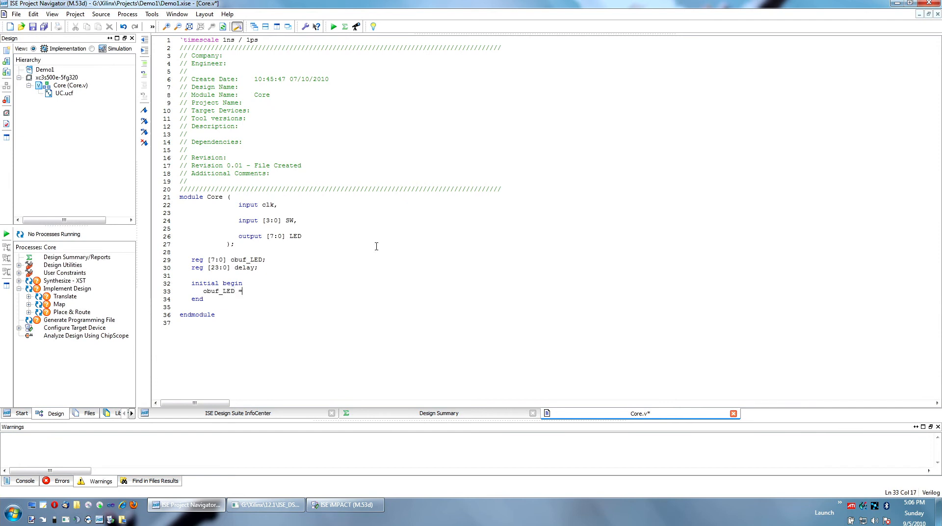
{"action": "type", "text": "8'b00000000;"}
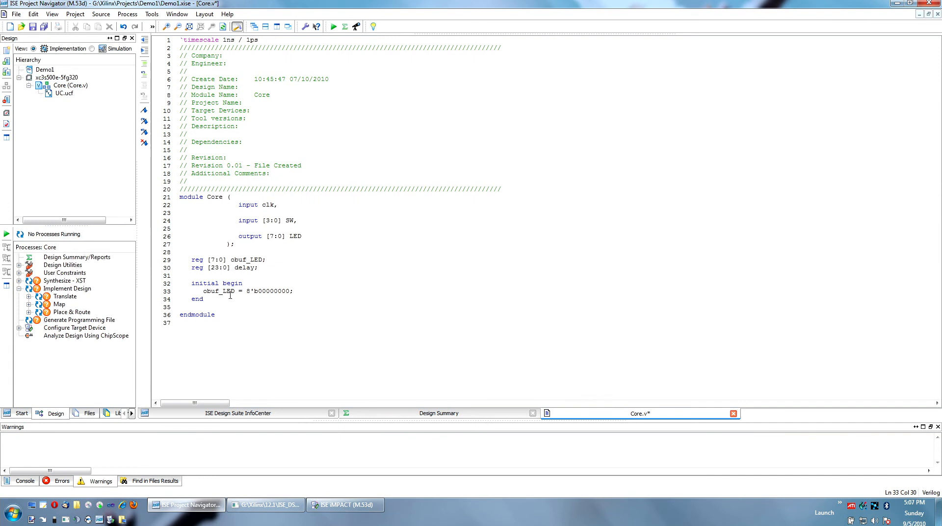
{"action": "left_click", "coordinate": [247, 291]}
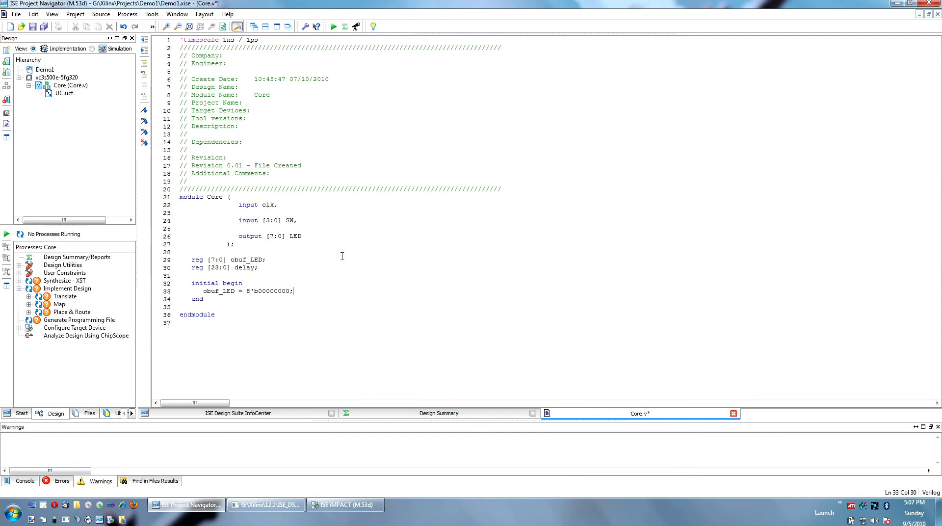
- Write delay = 255; as the second statement in the initial block, dropping the 24'b prefix
{"action": "type", "text": "del"}
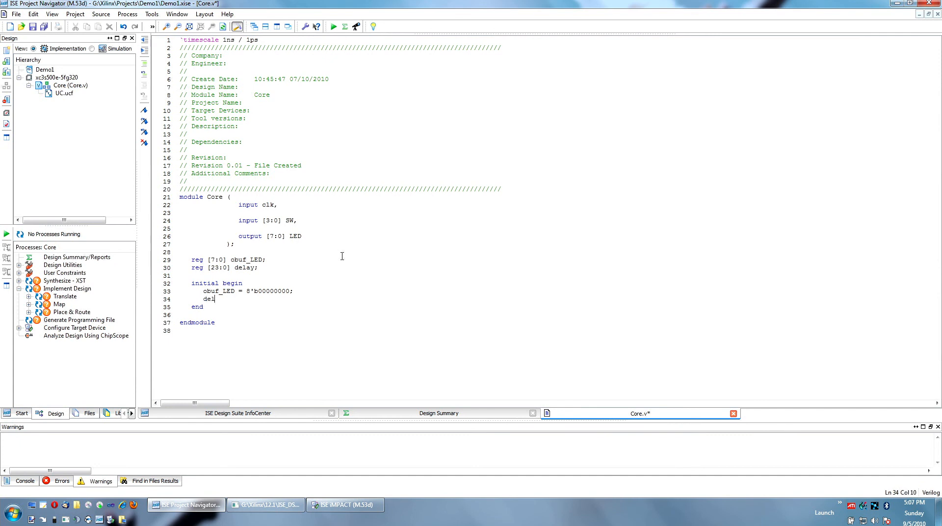
{"action": "type", "text": "ay ="}
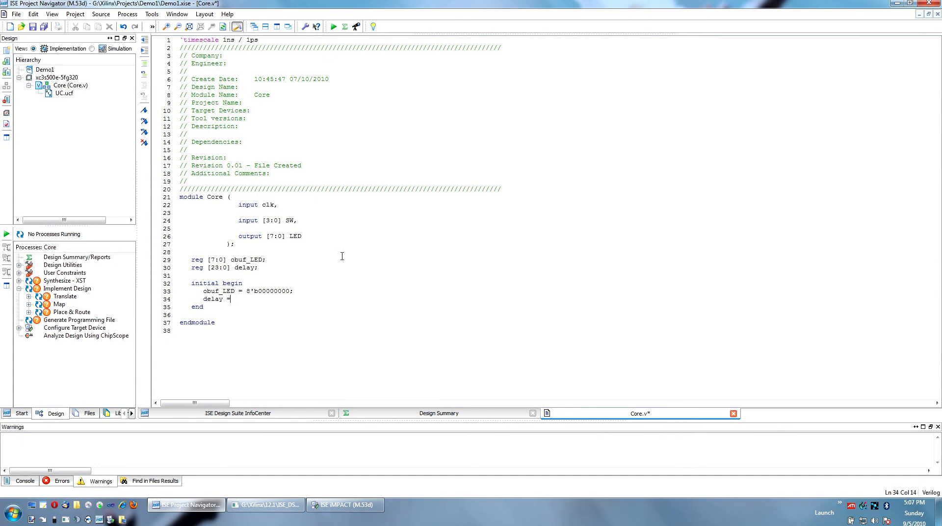
{"action": "type", "text": "0"}
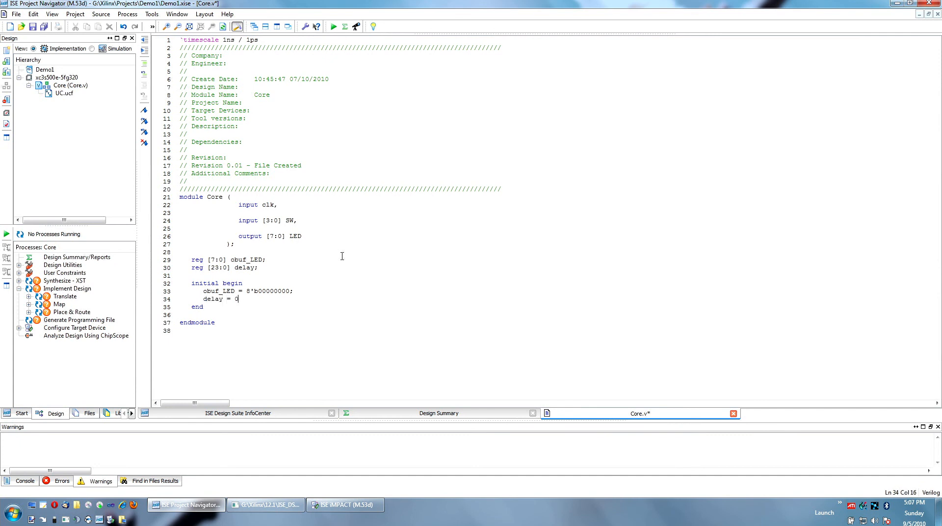
{"action": "type", "text": ";"}
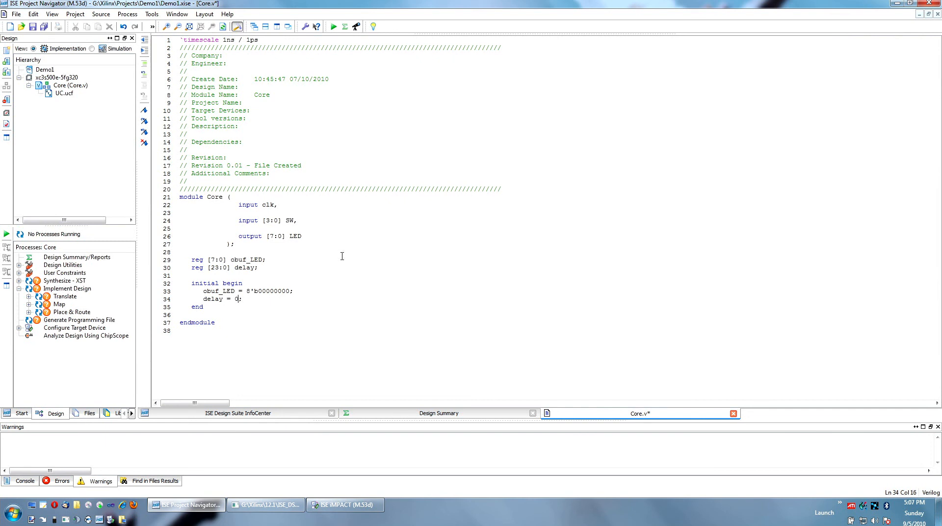
{"action": "type", "text": "24"}
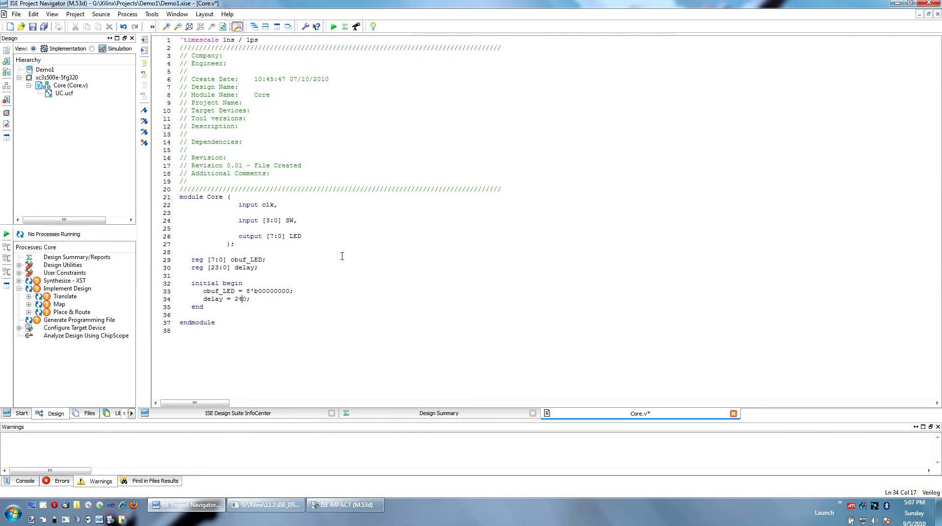
{"action": "type", "text": "'b"}
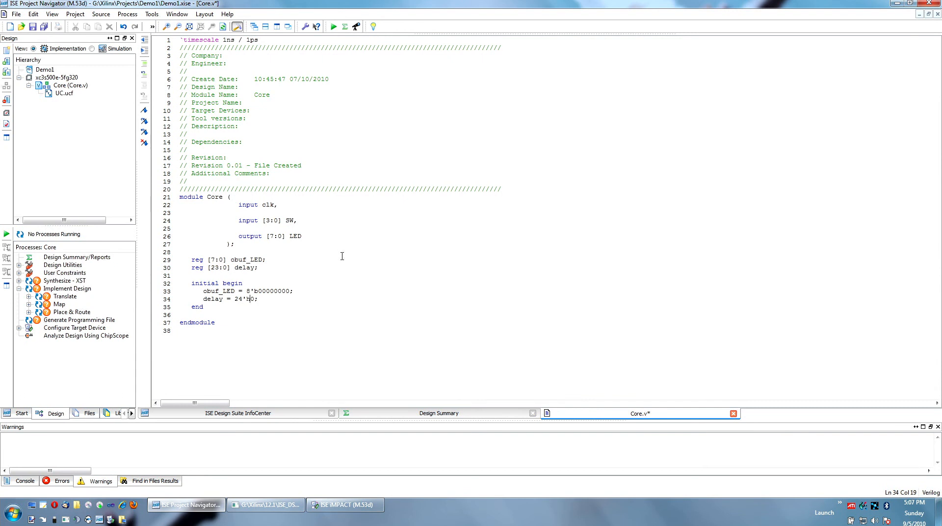
{"action": "key", "text": "Backspace"}
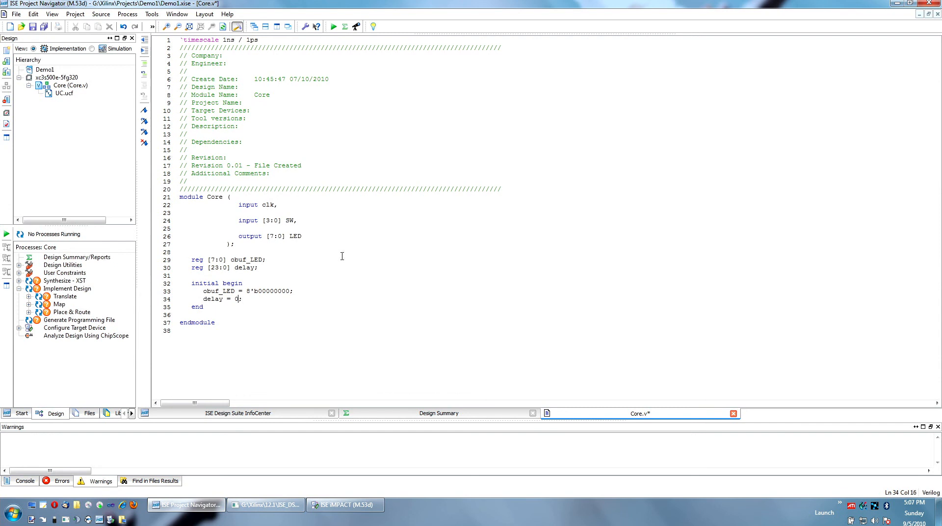
{"action": "type", "text": "255"}
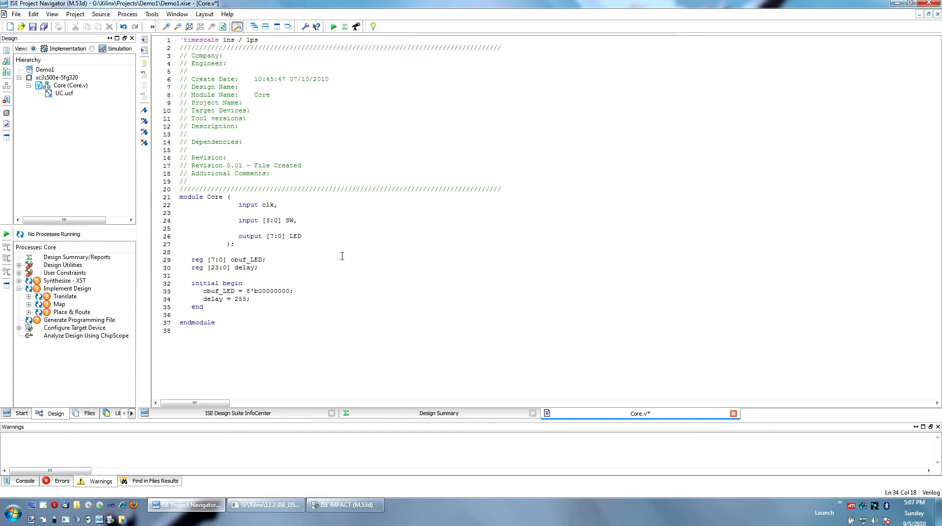